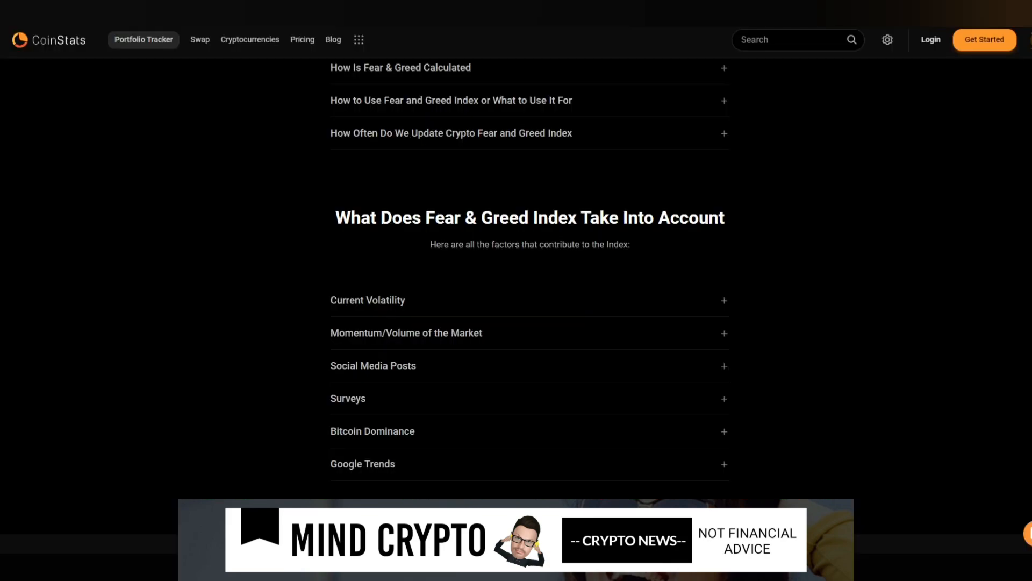
# Step: Scroll up to the Fear and Greed gauge reading 58 Greed with yesterday's and last week's values
pyautogui.scroll(3)
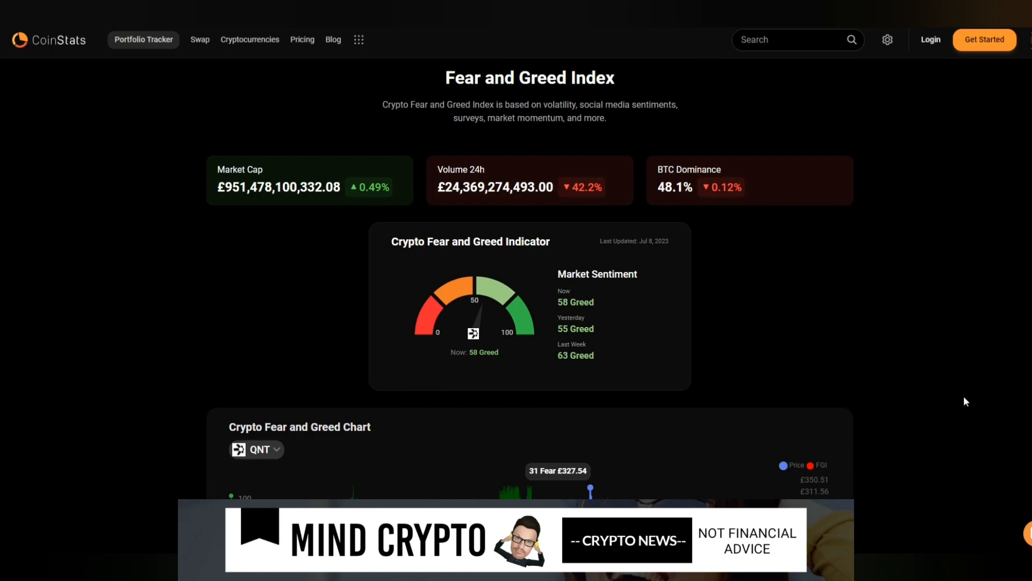
pyautogui.moveTo(905, 357)
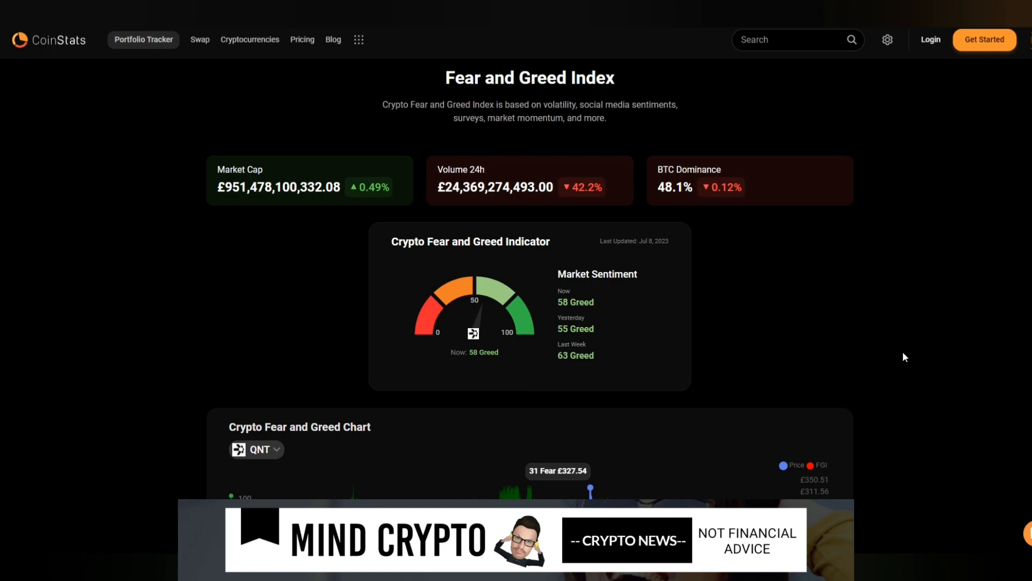
pyautogui.moveTo(848, 254)
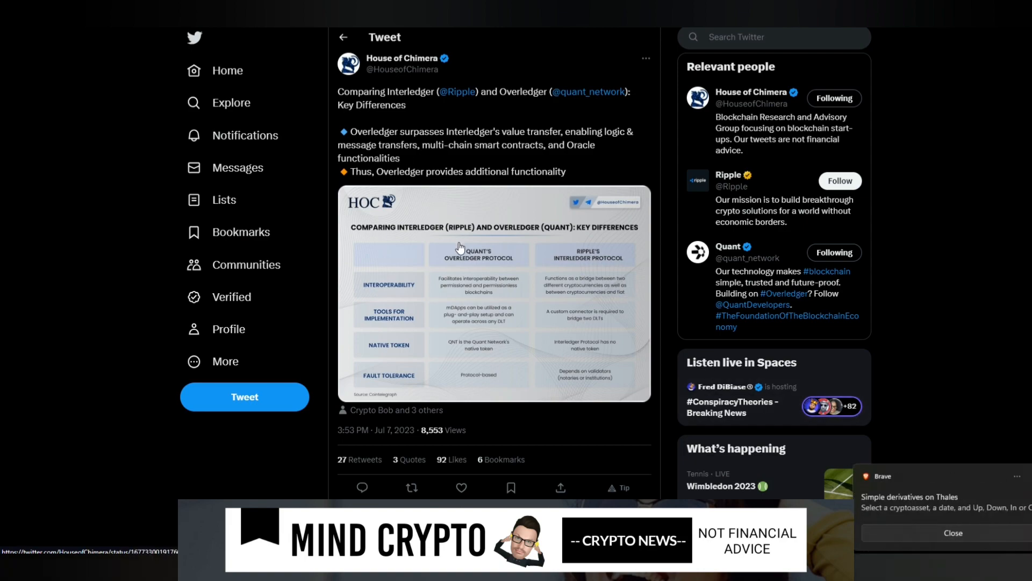
# Step: Open the House of Chimera chart comparing Ripple's Interledger with Quant's Overledger
pyautogui.click(493, 293)
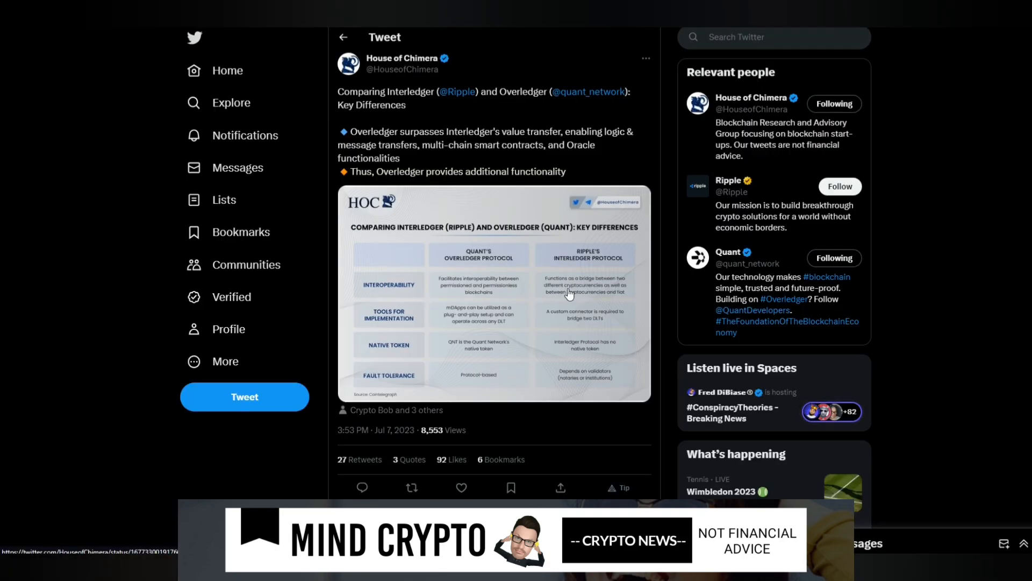
pyautogui.moveTo(578, 287)
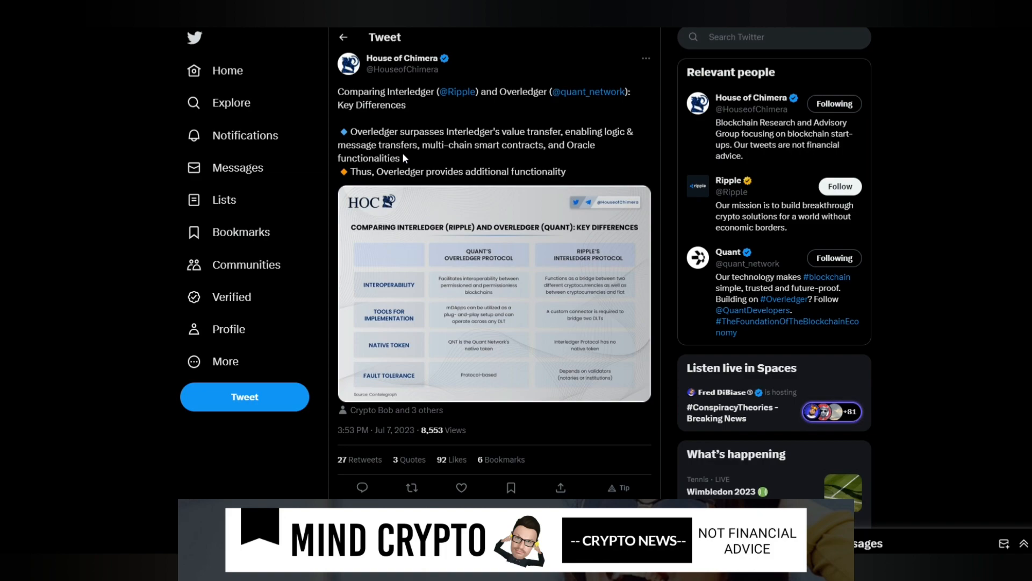
pyautogui.moveTo(440, 155)
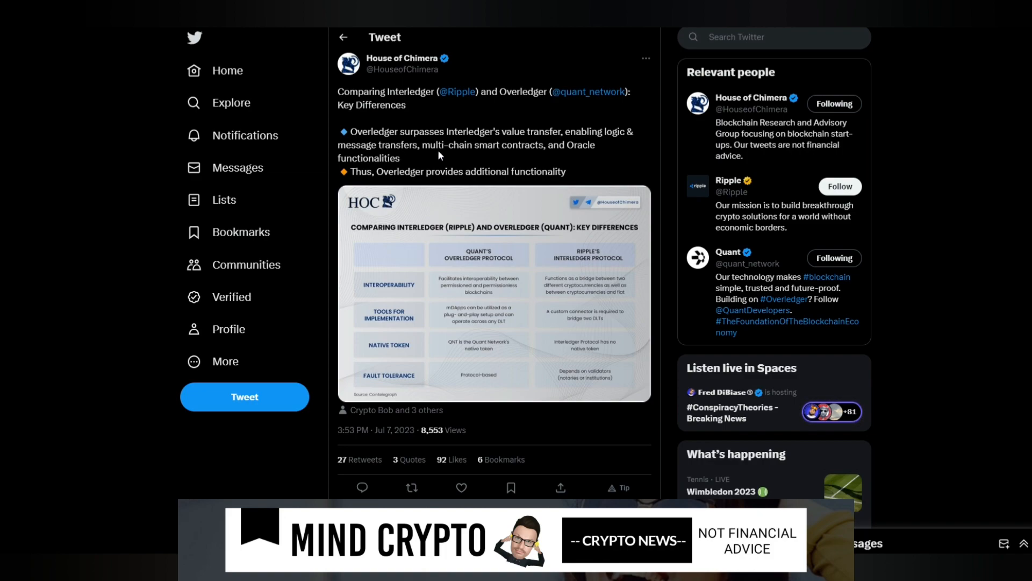